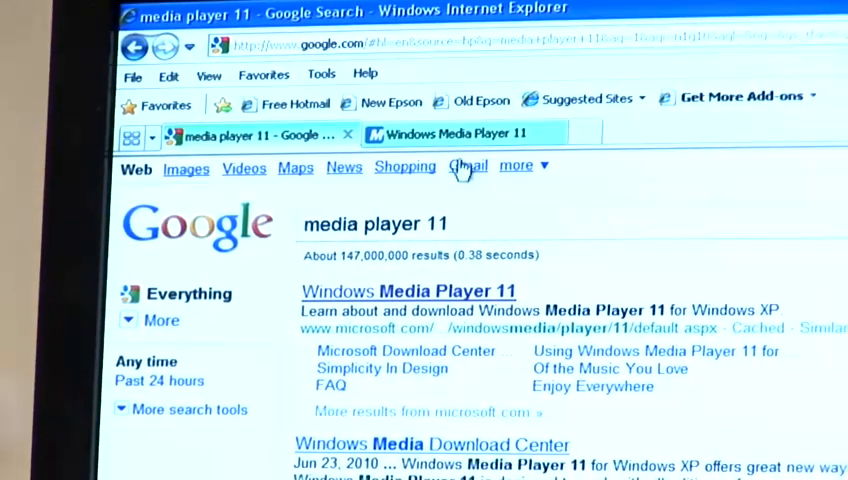
- Open the microsoft.com 'Windows Media Player 11' result from the Google search for 'media player 11'
{"action": "left_click", "coordinate": [455, 133]}
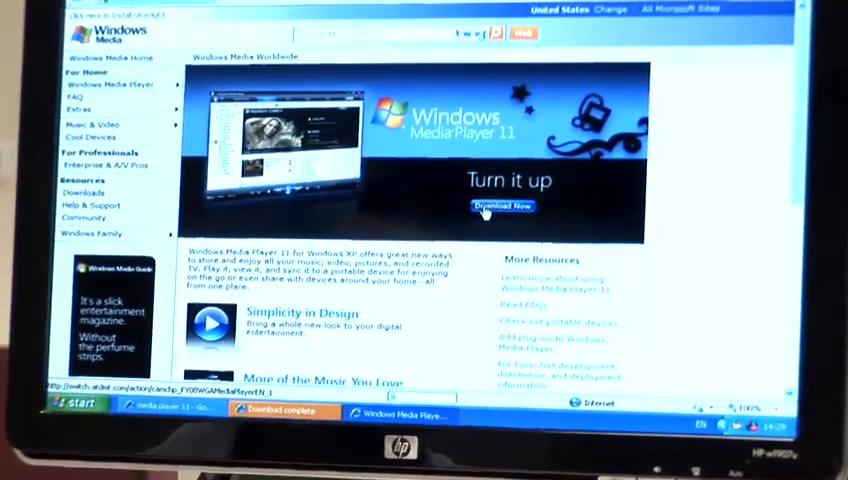
- Download the 24.5 MB installer wmp11-windowsxp-x86-enu.exe via the two 'Download Now' buttons
{"action": "left_click", "coordinate": [503, 206]}
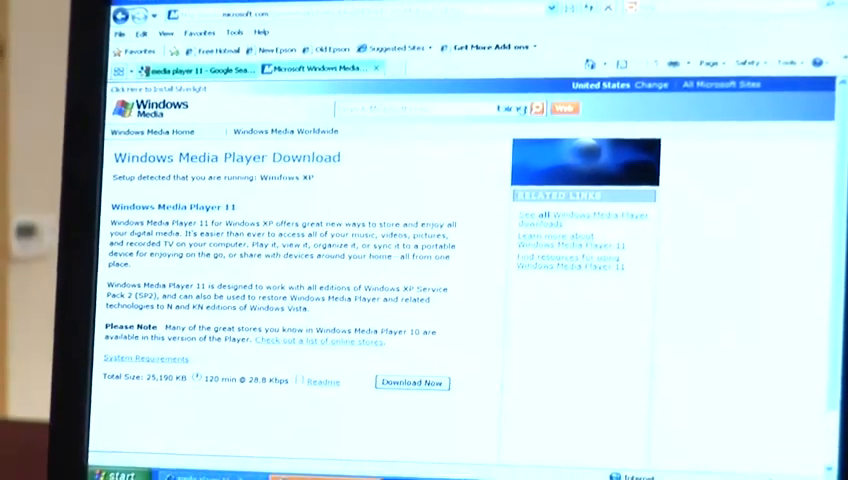
{"action": "left_click", "coordinate": [412, 383]}
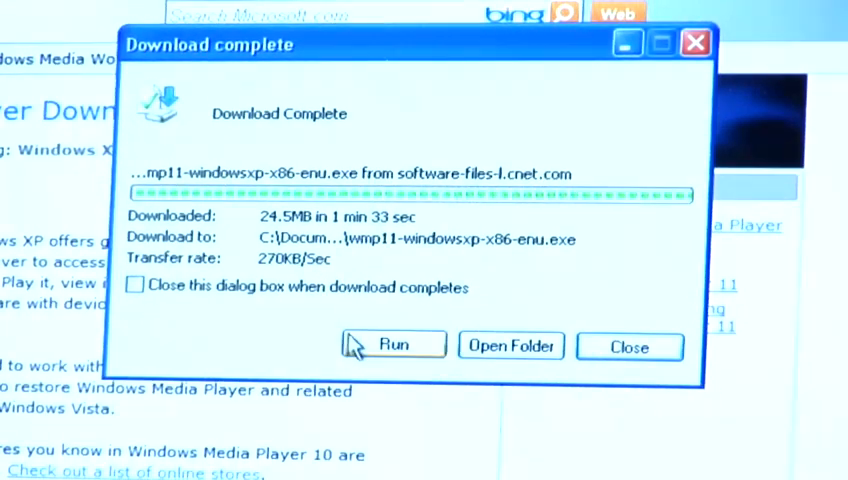
- Run the downloaded installer and confirm the Security Warning for Microsoft software
{"action": "left_click", "coordinate": [394, 344]}
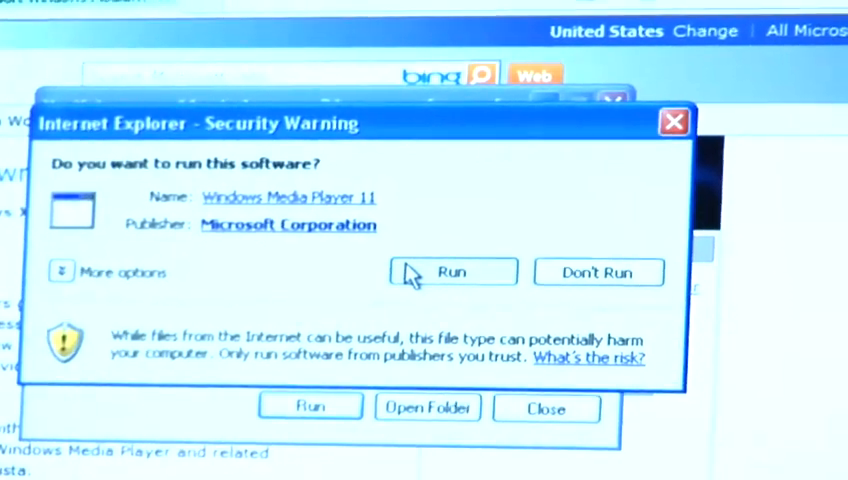
{"action": "left_click", "coordinate": [452, 271]}
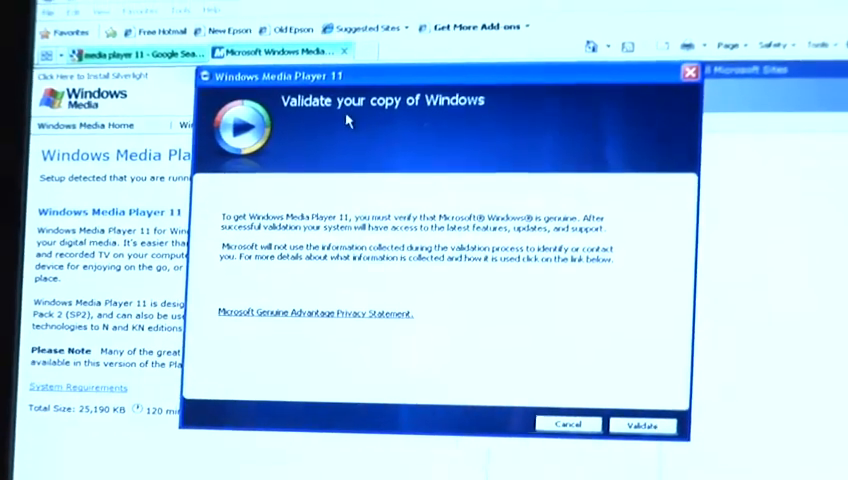
{"action": "mouse_move", "coordinate": [407, 120]}
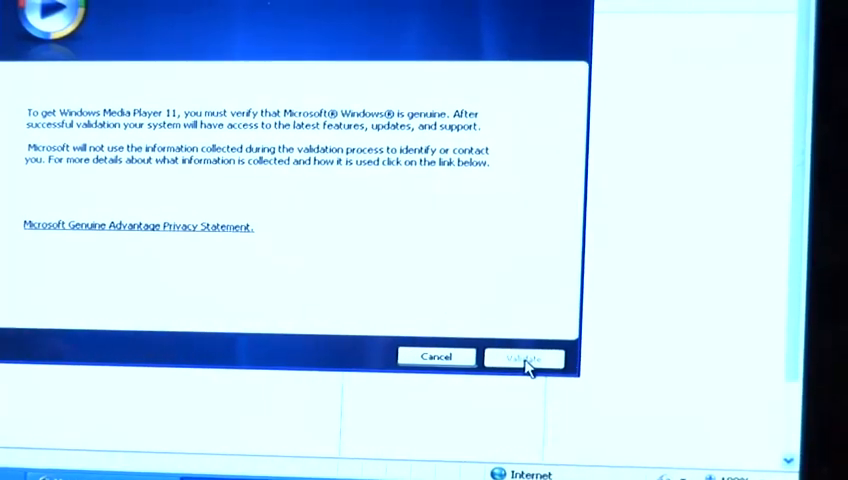
- Validate this copy of Windows as genuine on the 'Validate your copy of Windows' screen
{"action": "left_click", "coordinate": [523, 357]}
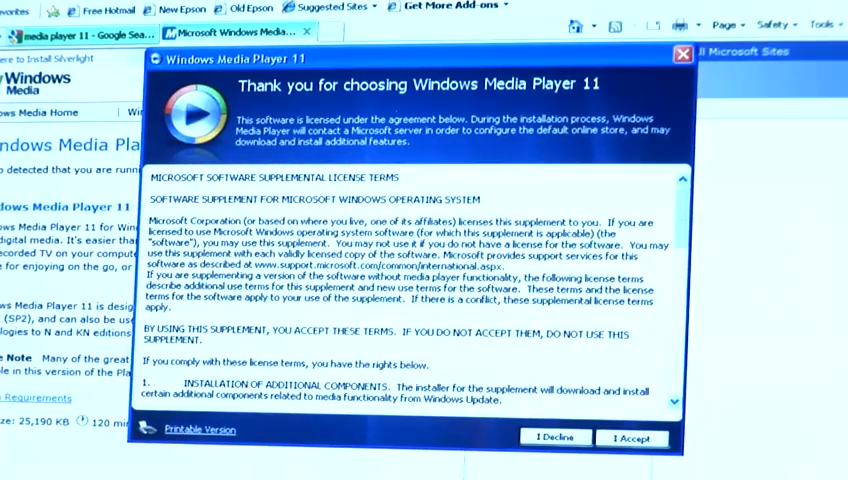
- Accept the Windows Media Player 11 license terms to start installation
{"action": "left_click", "coordinate": [632, 438]}
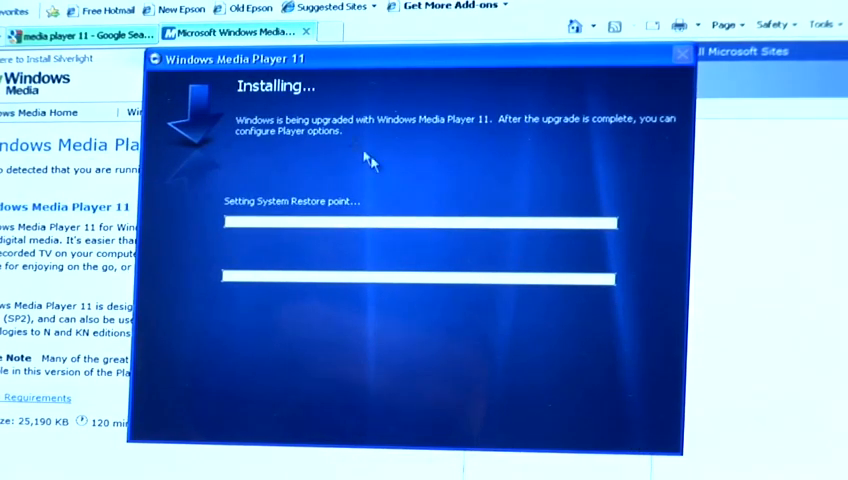
{"action": "mouse_move", "coordinate": [225, 233]}
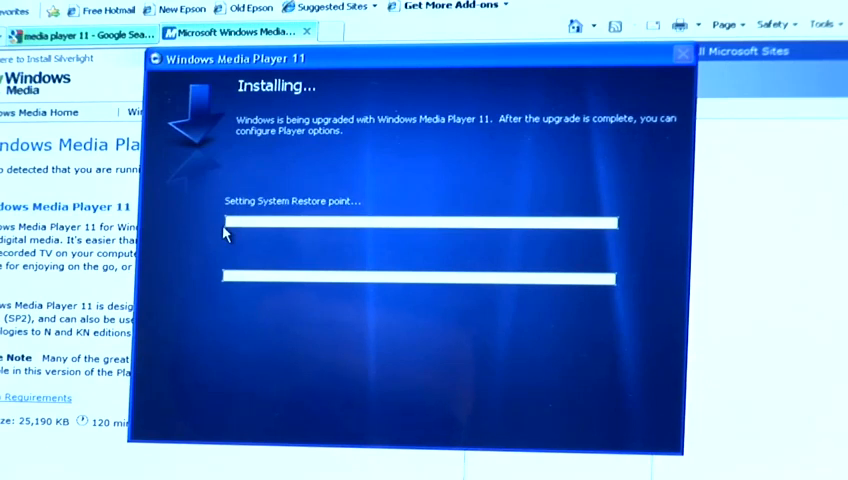